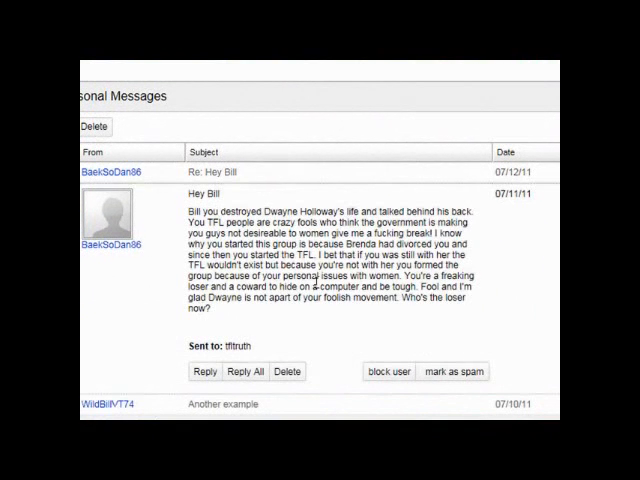
Step: Open the 'Re: Hey Bill' reply in the inbox to read the sender's threatening message in full
scroll("down", 3)
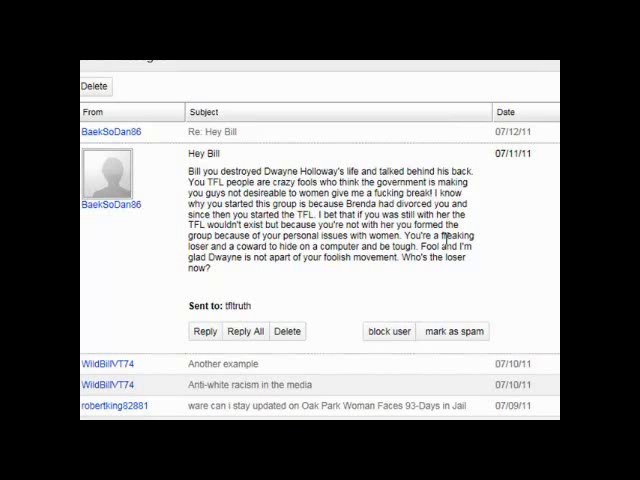
mouse_move(232, 272)
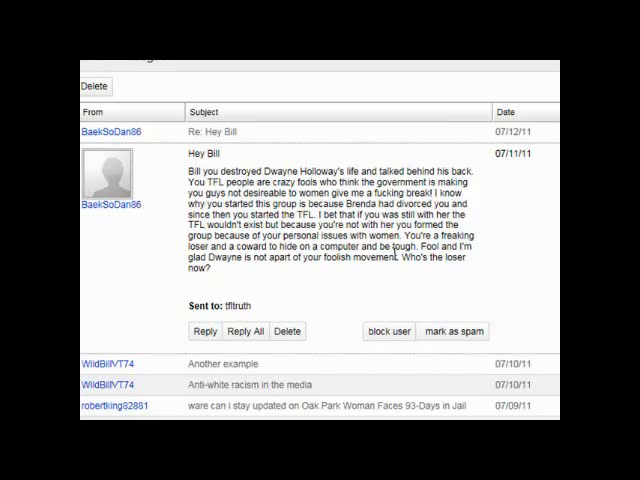
mouse_move(230, 272)
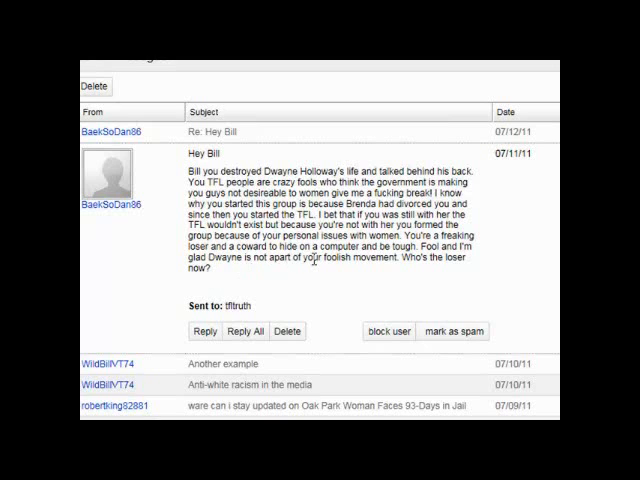
mouse_move(404, 272)
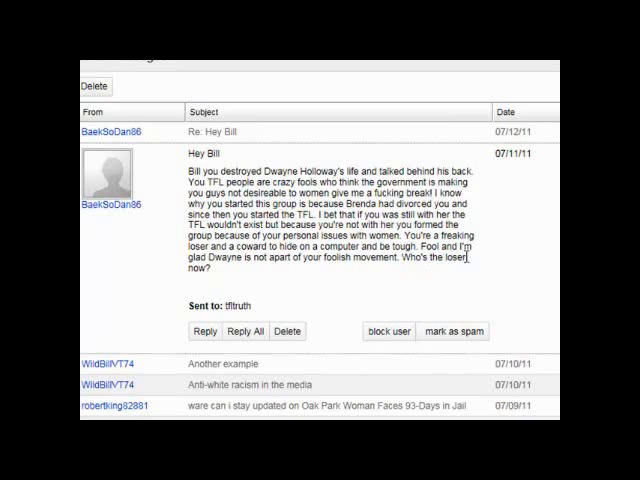
mouse_move(244, 280)
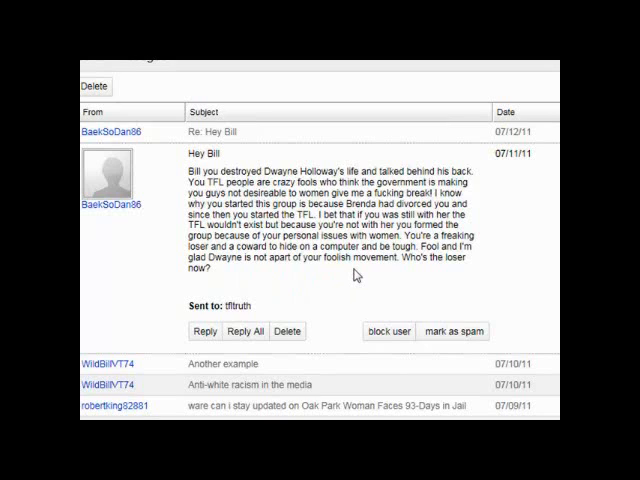
mouse_move(432, 278)
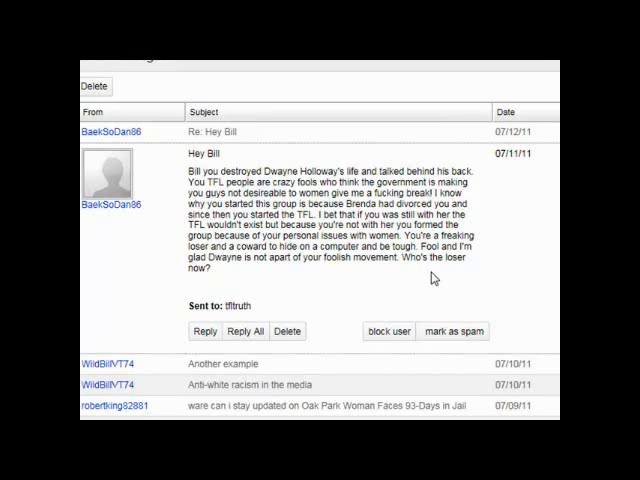
mouse_move(316, 276)
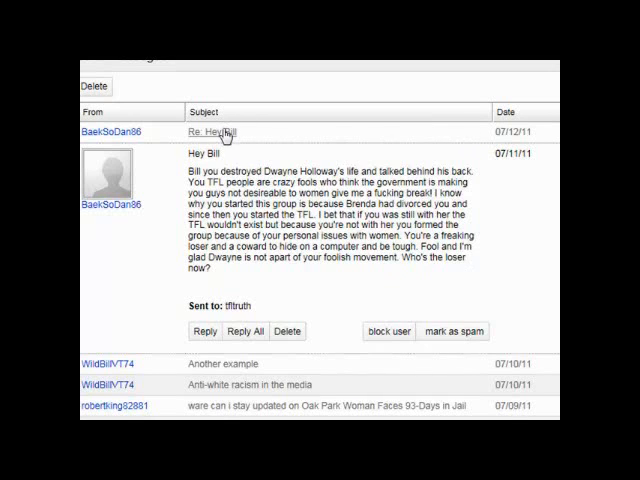
left_click(218, 132)
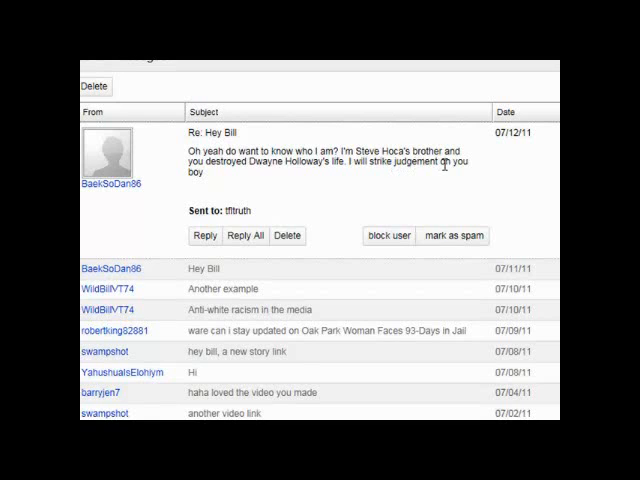
mouse_move(204, 184)
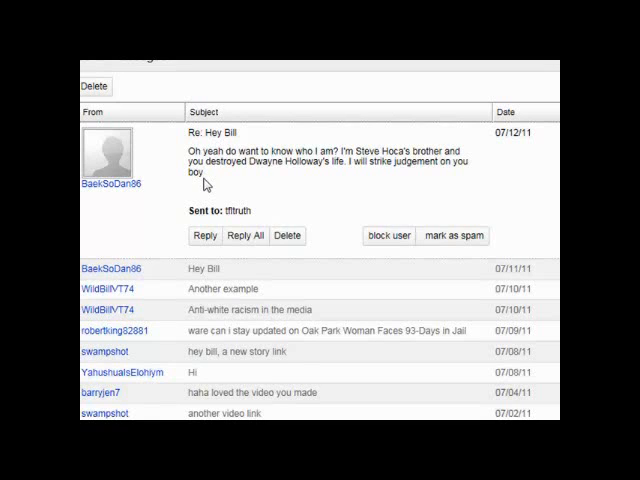
mouse_move(468, 168)
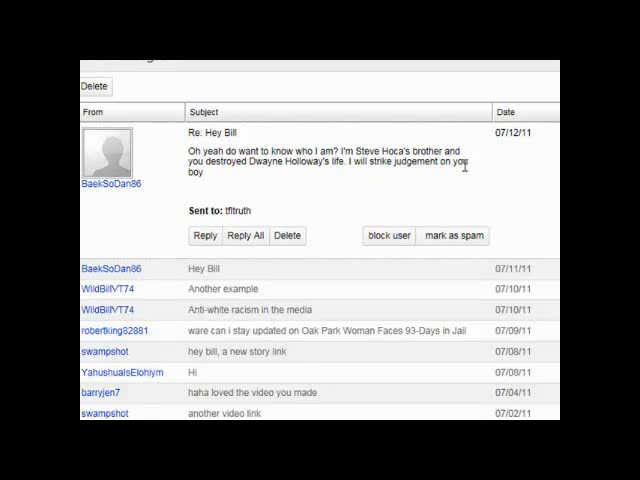
mouse_move(338, 180)
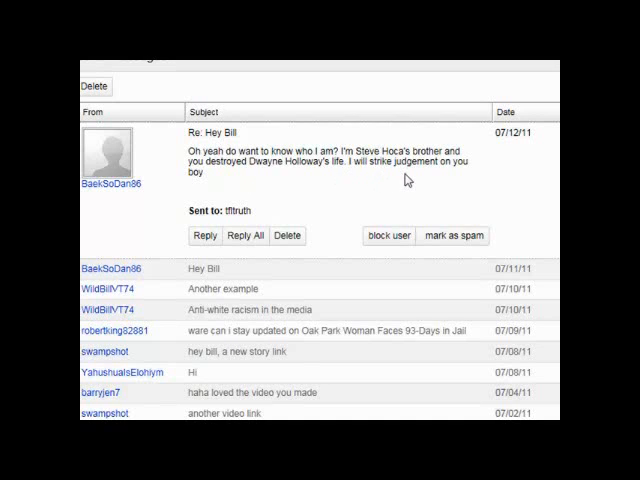
mouse_move(202, 188)
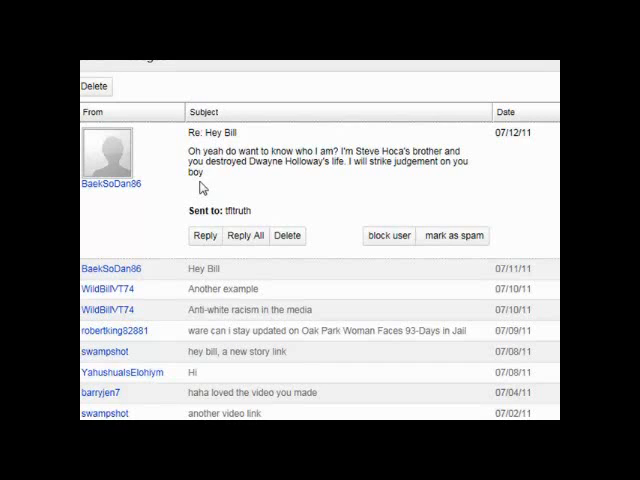
mouse_move(166, 184)
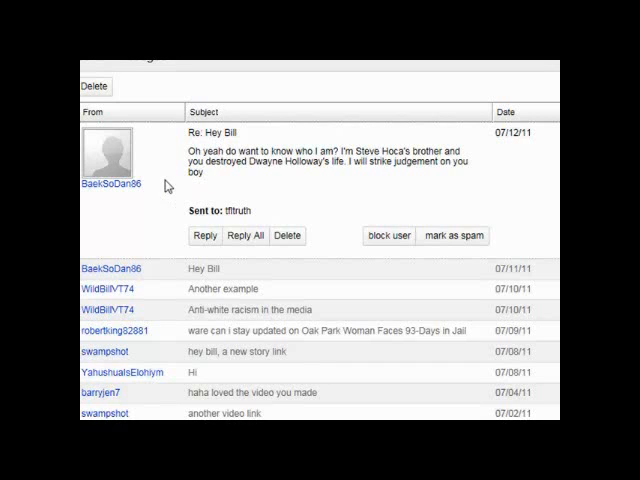
mouse_move(110, 190)
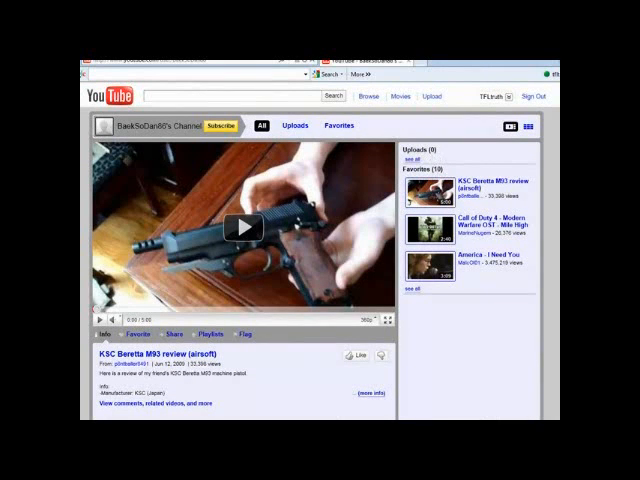
Step: Scroll through the sender's channel page to review the Profile, Subscribers and Friends sections
scroll("down", 3)
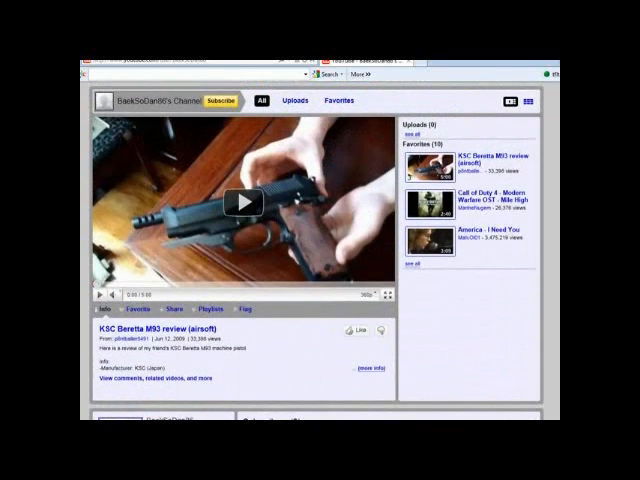
scroll("down", 3)
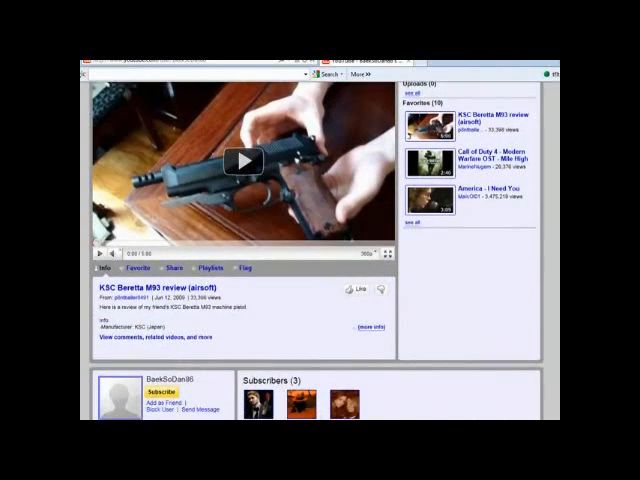
scroll("down", 3)
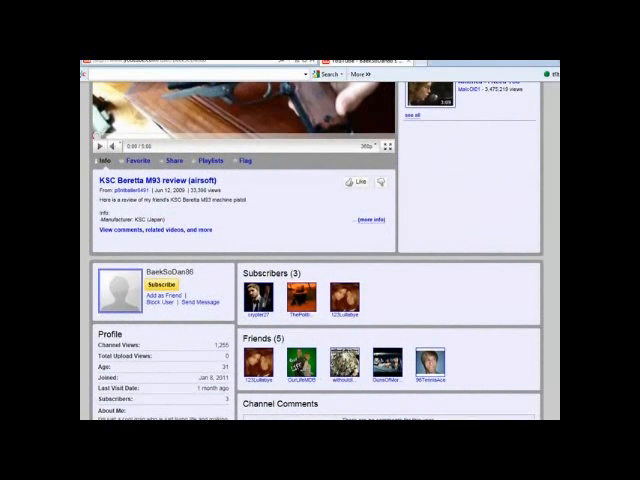
scroll("down", 3)
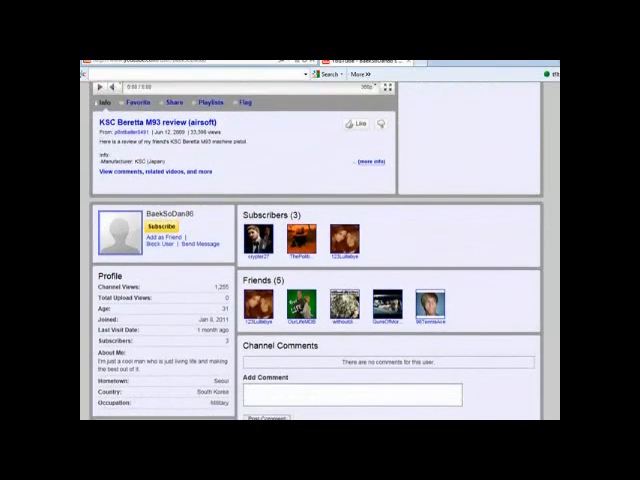
scroll("down", 3)
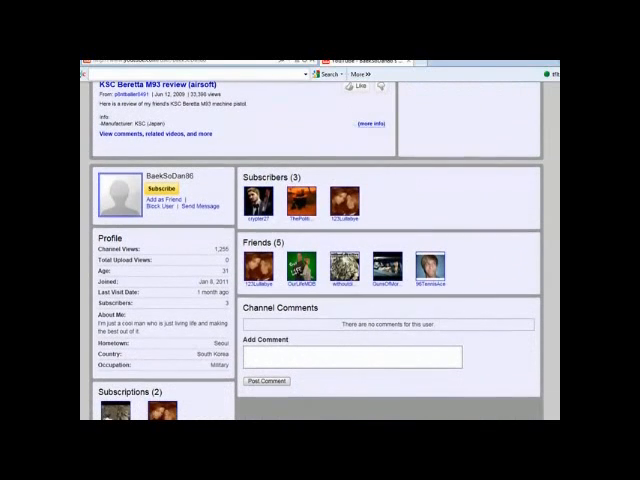
scroll("down", 3)
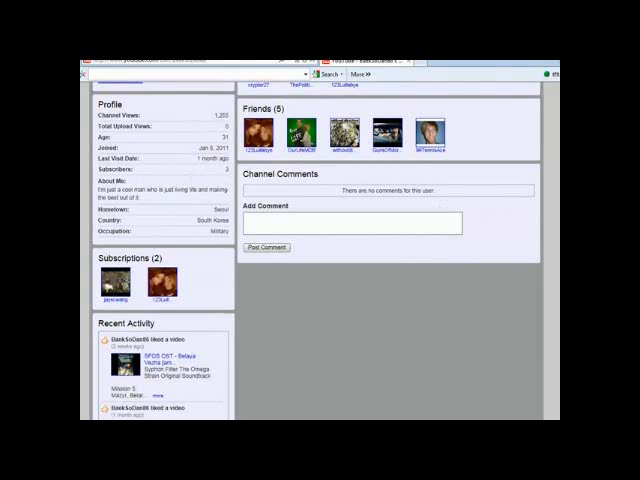
scroll("up", 3)
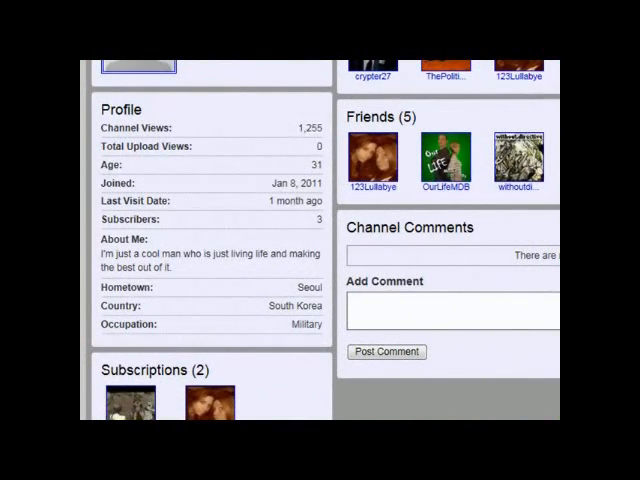
scroll("up", 3)
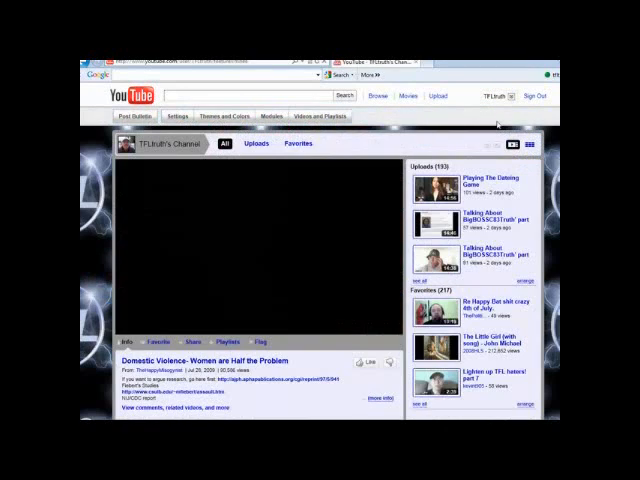
left_click(264, 250)
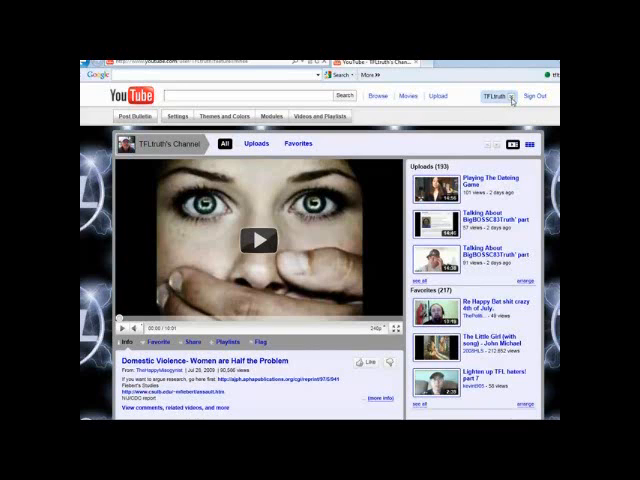
left_click(498, 96)
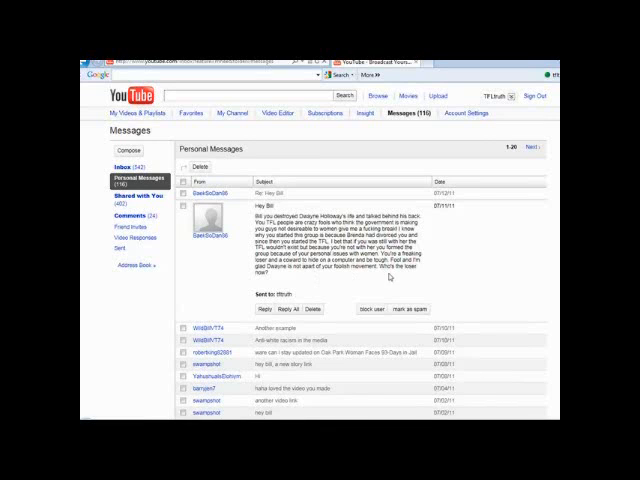
mouse_move(332, 284)
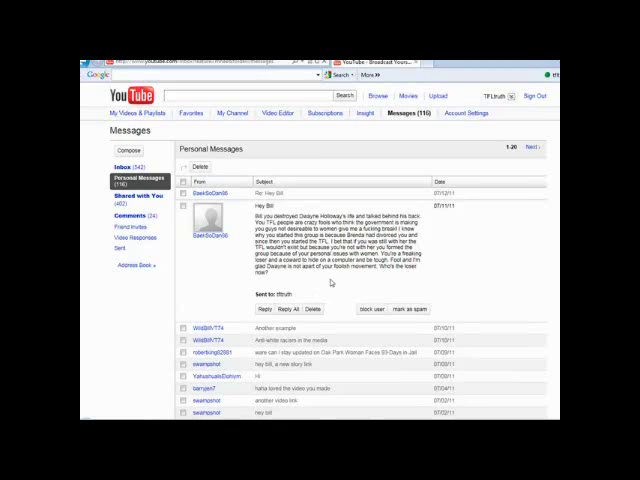
mouse_move(336, 288)
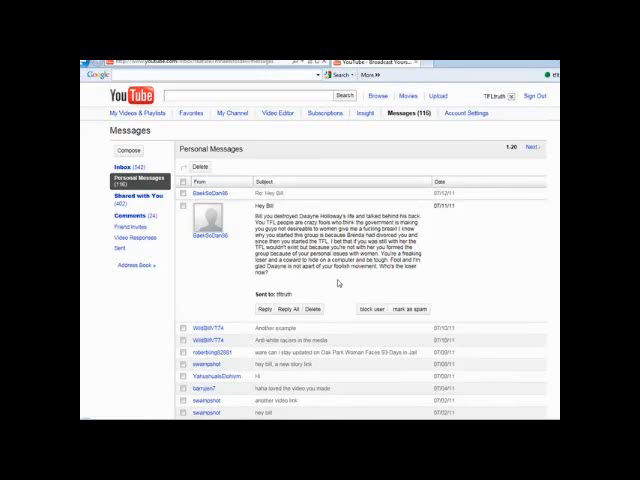
mouse_move(216, 240)
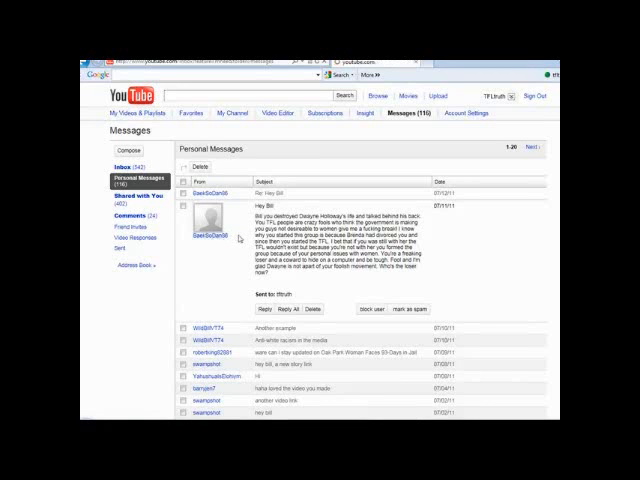
Step: Go to the sender's channel with the KSC Beretta M92 review and view its profile box and three subscribers
left_click(212, 236)
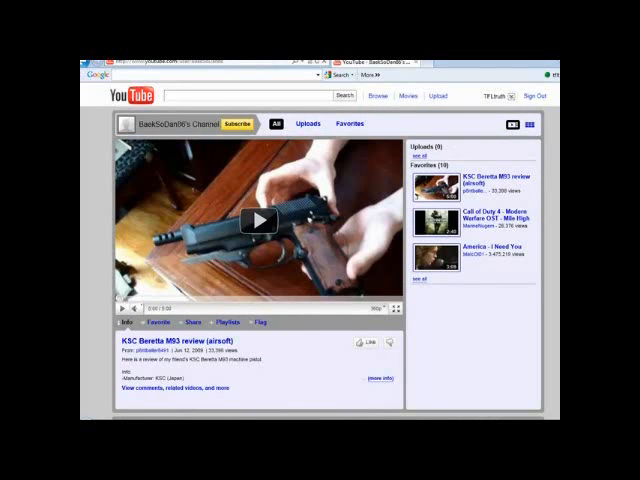
scroll("down", 3)
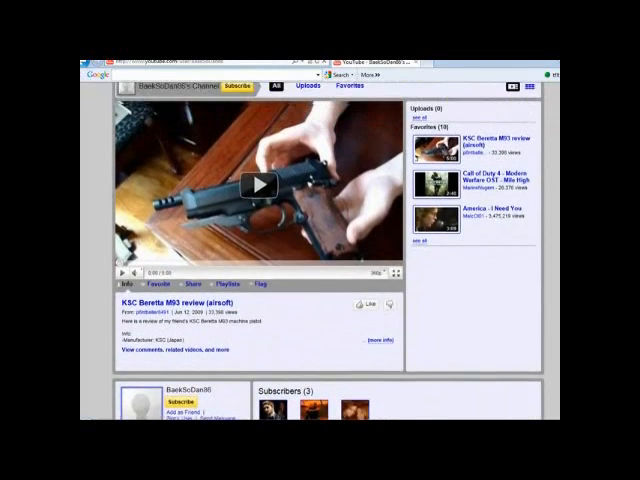
scroll("down", 3)
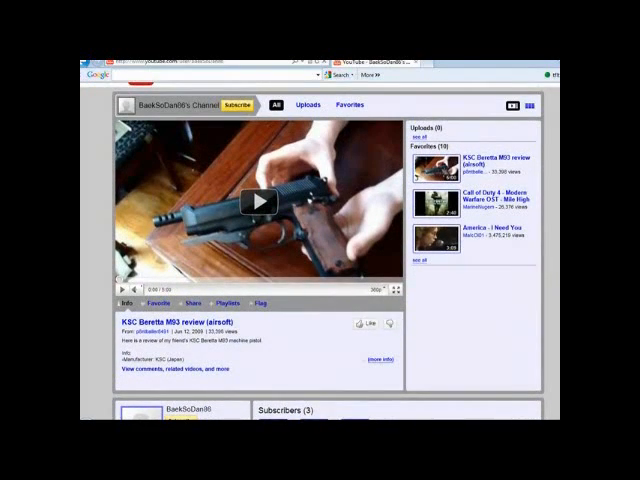
scroll("down", 3)
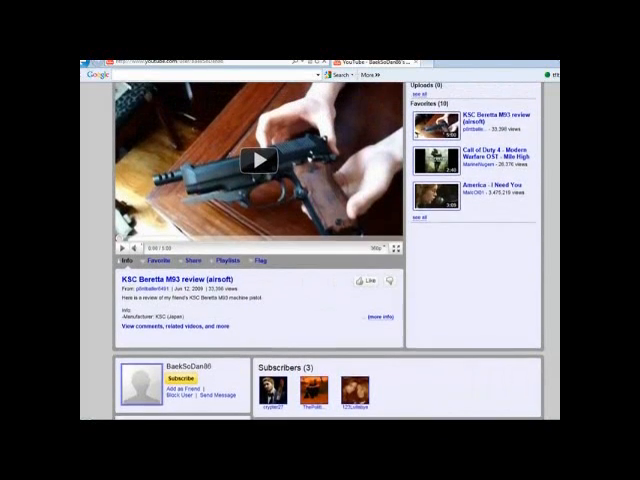
scroll("down", 3)
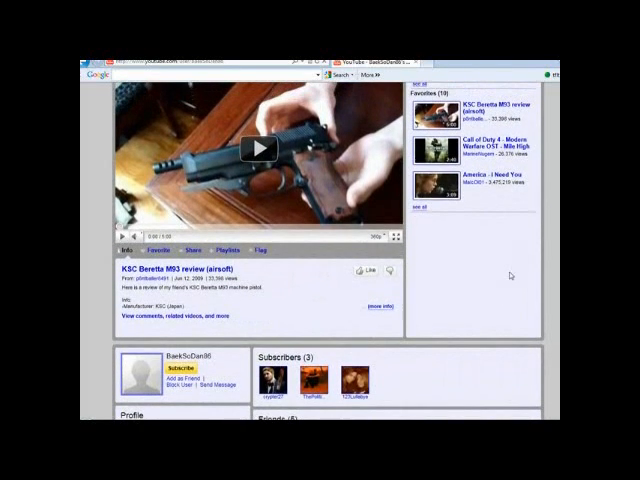